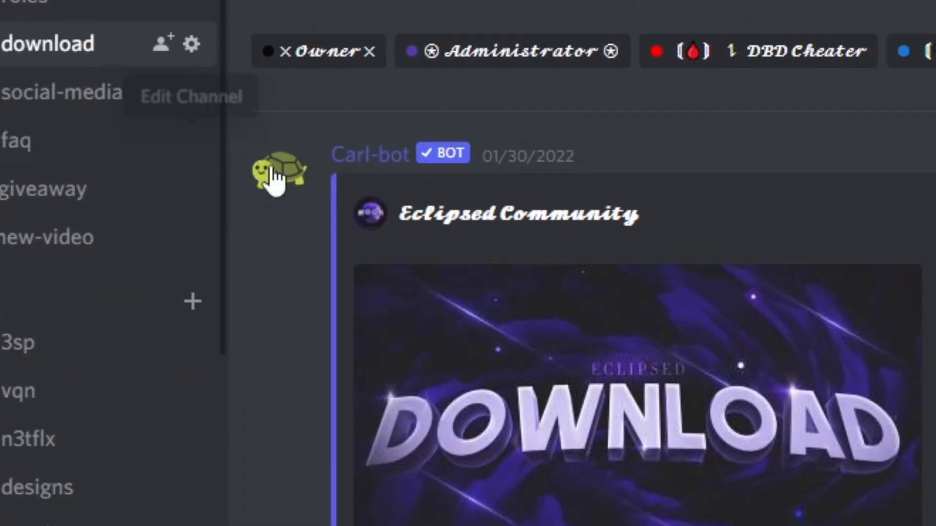
# Follow the discord.gg invite to the Eclipsed Downloads server from the Carl-bot Downloads embed
pyautogui.scroll(-3)
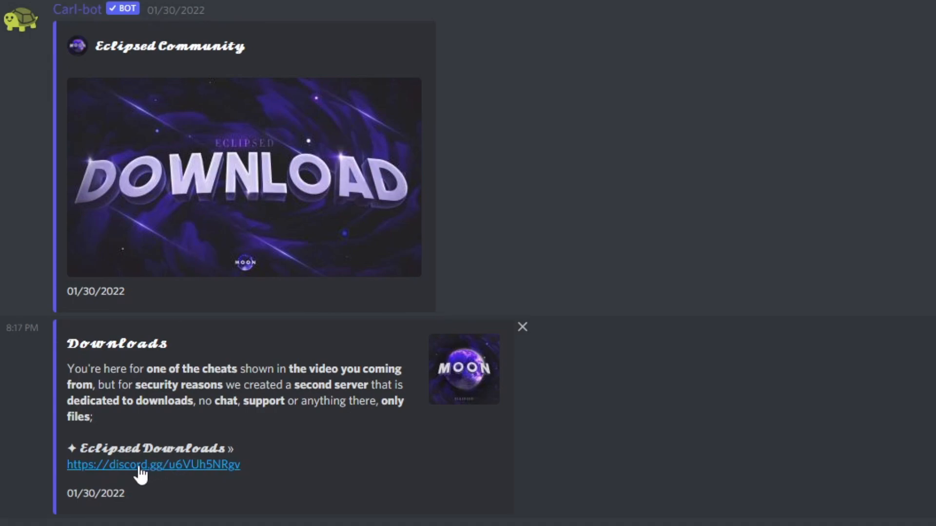
pyautogui.click(153, 464)
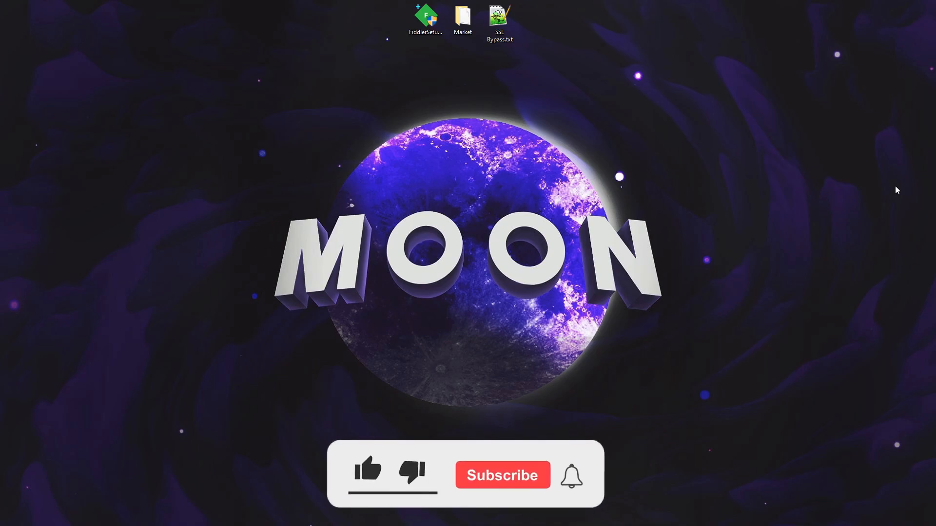
# Run FiddlerSetup into the default destination folder and dismiss the completion dialog and update page
pyautogui.click(368, 475)
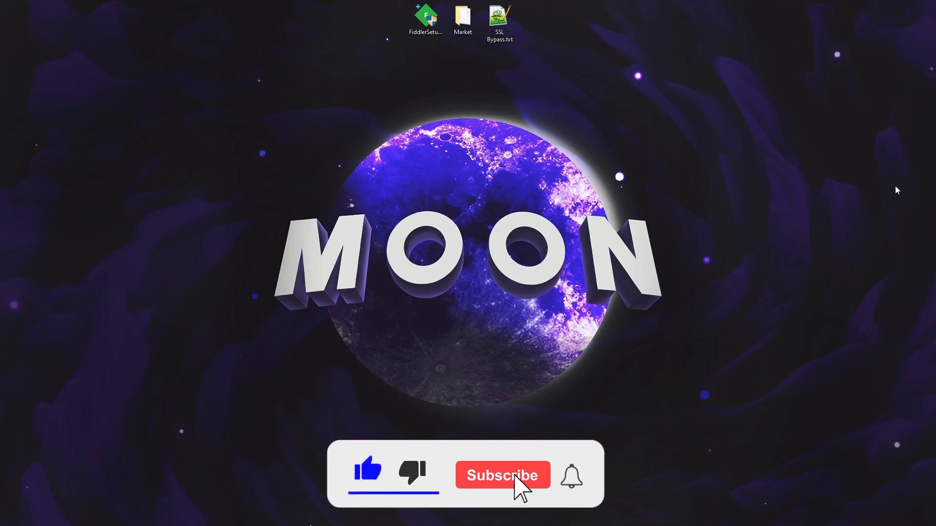
pyautogui.click(503, 474)
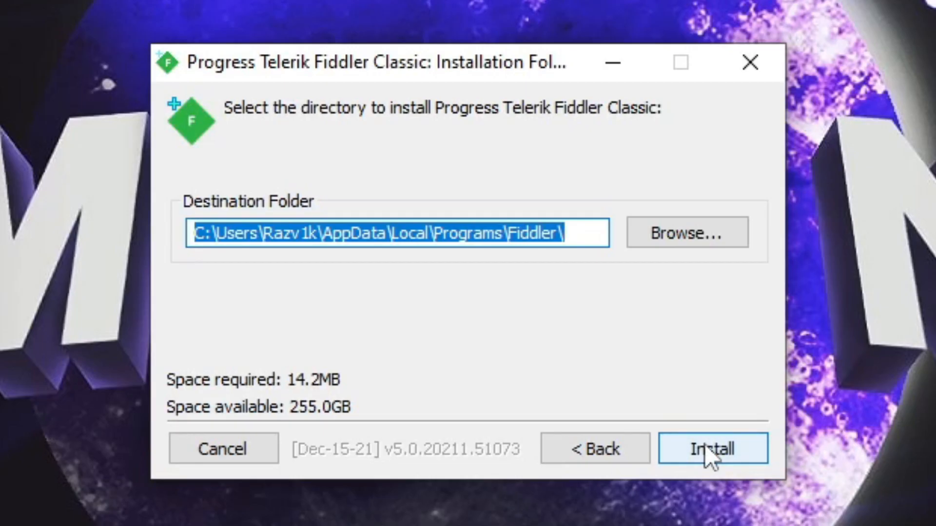
pyautogui.click(711, 449)
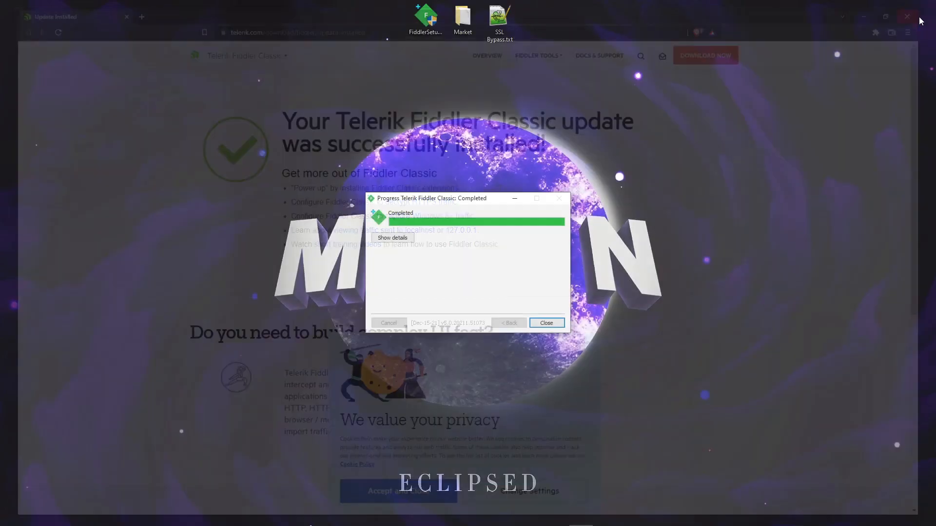
pyautogui.click(544, 323)
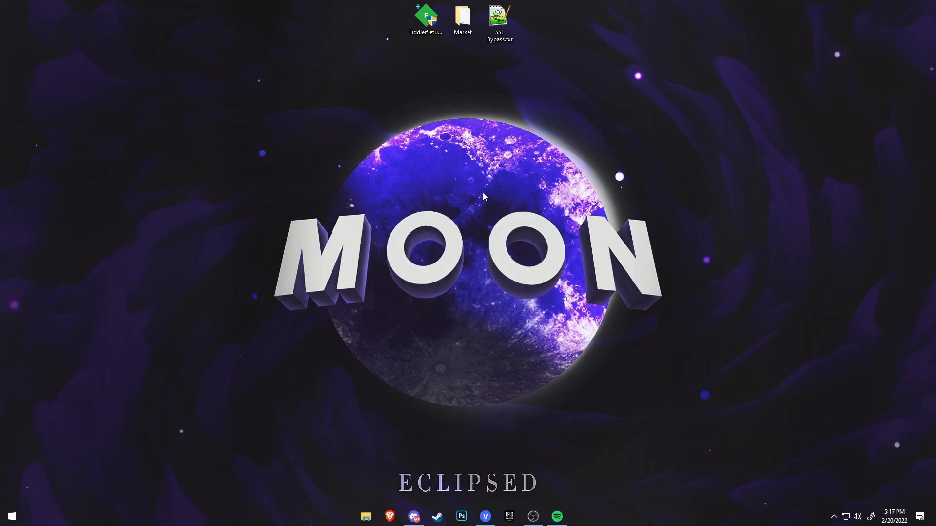
pyautogui.moveTo(544, 64)
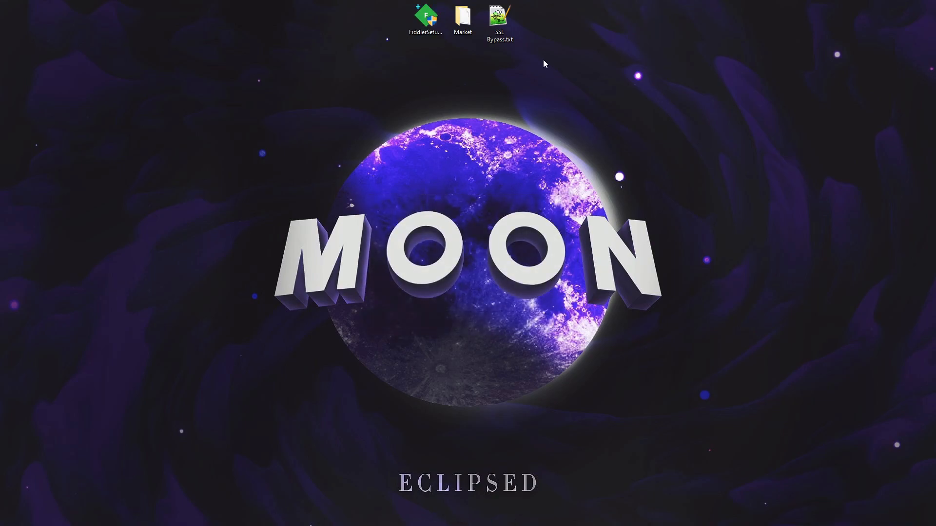
pyautogui.moveTo(499, 21)
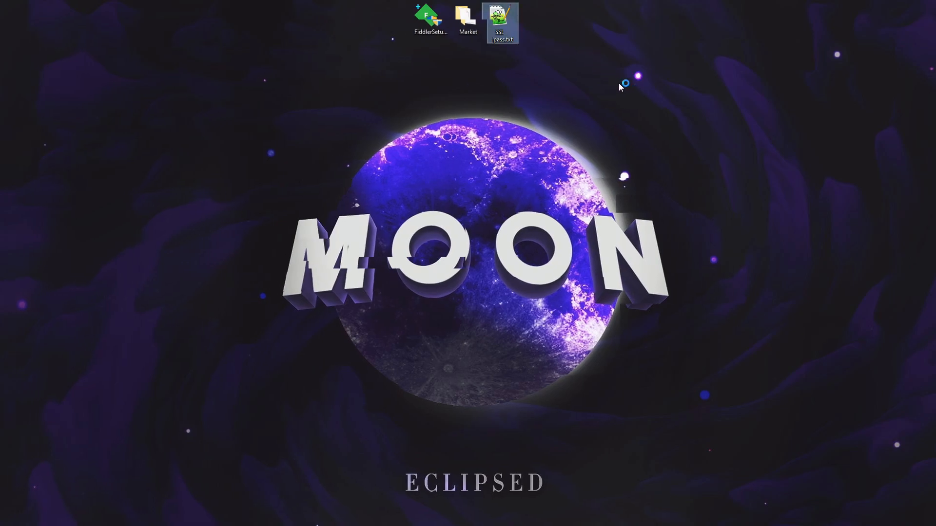
# Load SSL Bypass.txt from the desktop into Notepad++
pyautogui.doubleClick(502, 23)
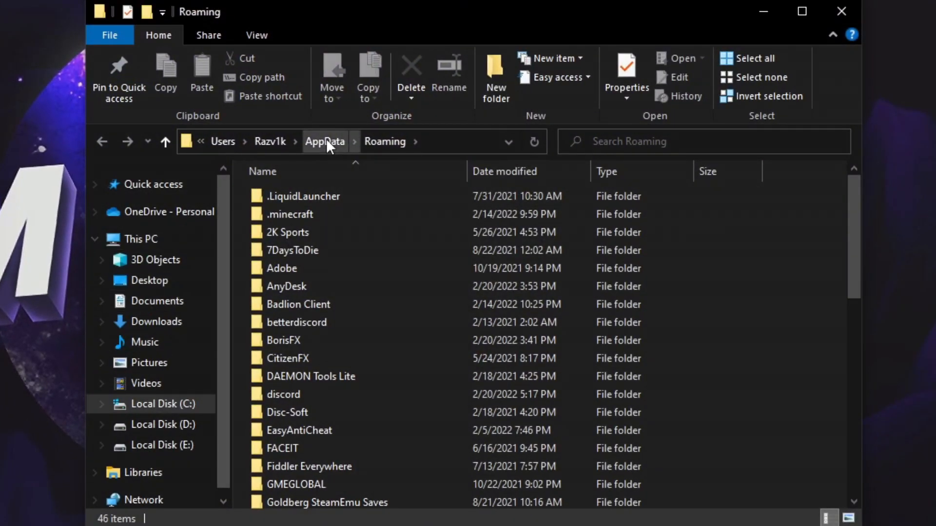
# Browse AppData > Local > DeadByDaylight > Saved > Config > WindowsNoEditor and load Engine.ini into Notepad++
pyautogui.click(323, 141)
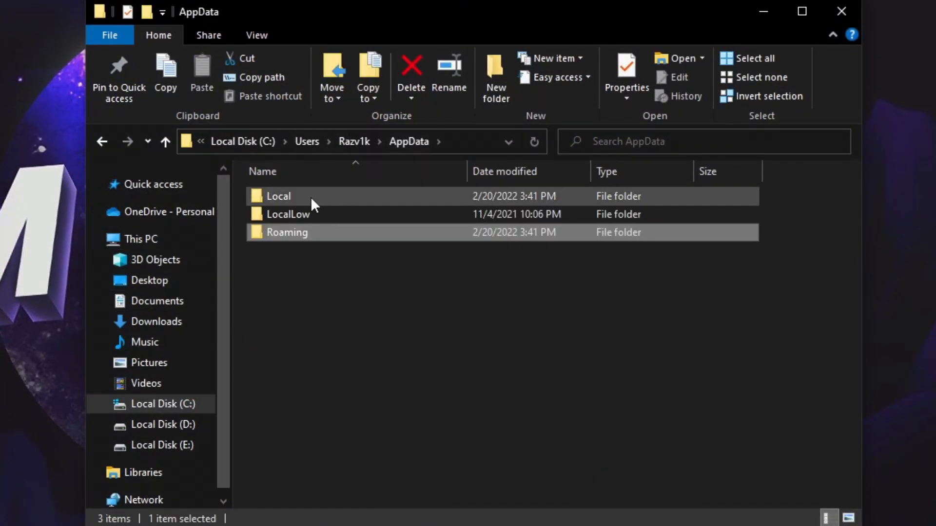
pyautogui.doubleClick(278, 196)
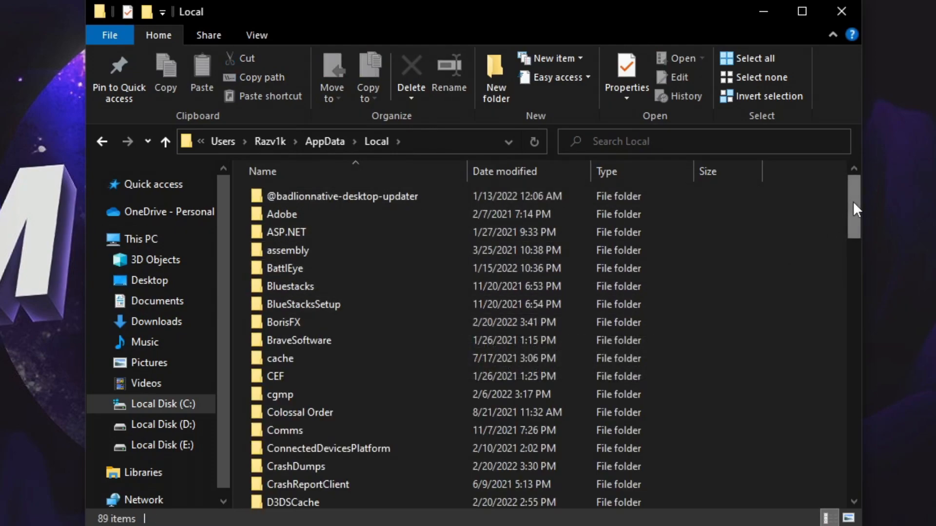
pyautogui.scroll(-3)
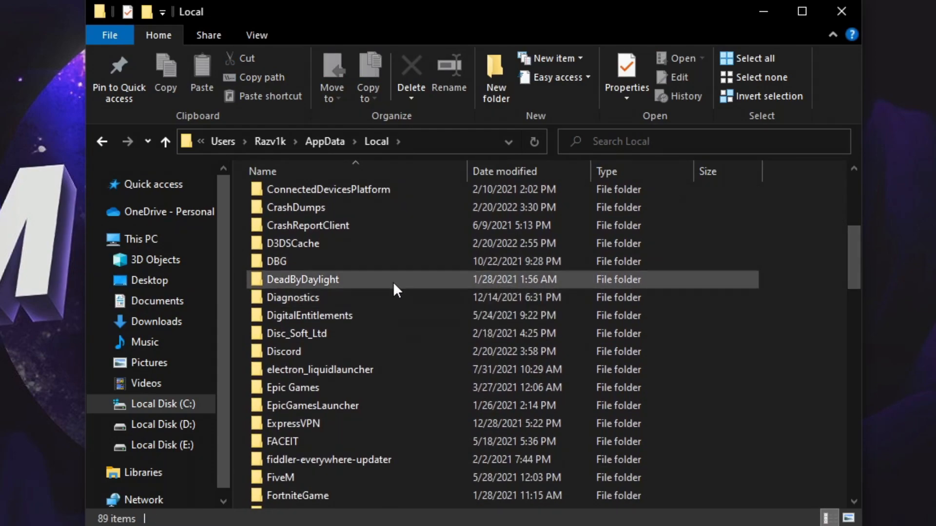
pyautogui.doubleClick(303, 280)
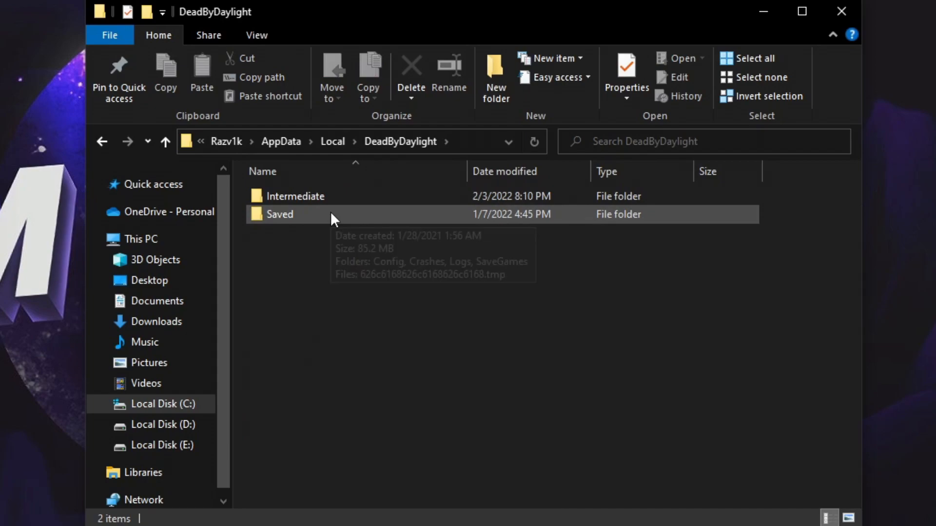
pyautogui.doubleClick(280, 214)
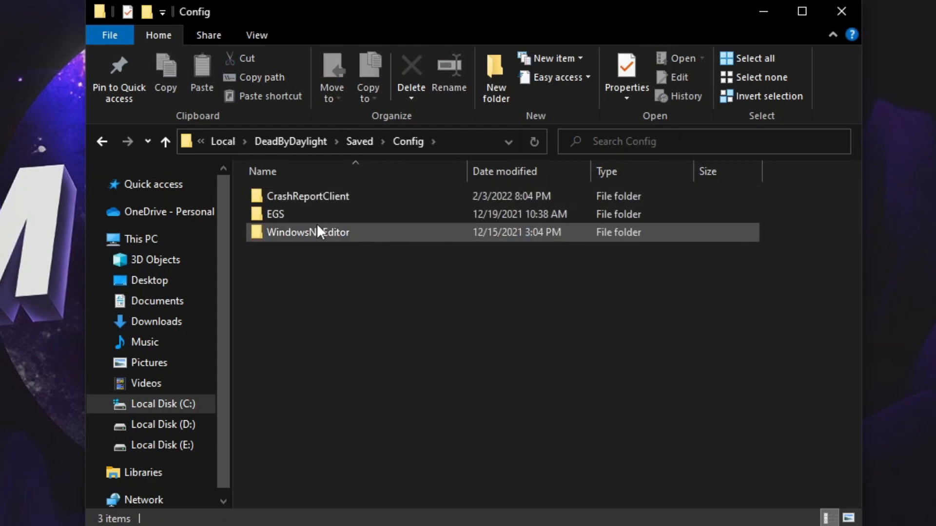
pyautogui.doubleClick(308, 232)
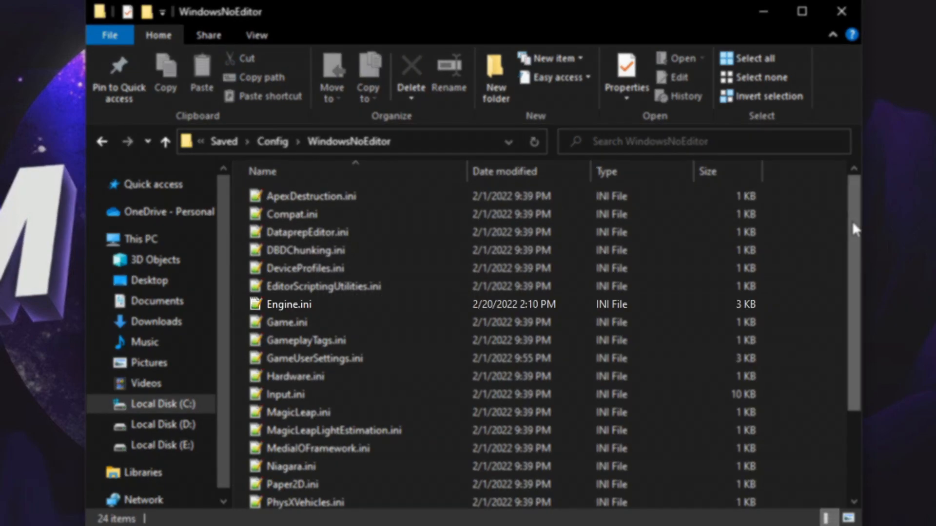
pyautogui.scroll(-3)
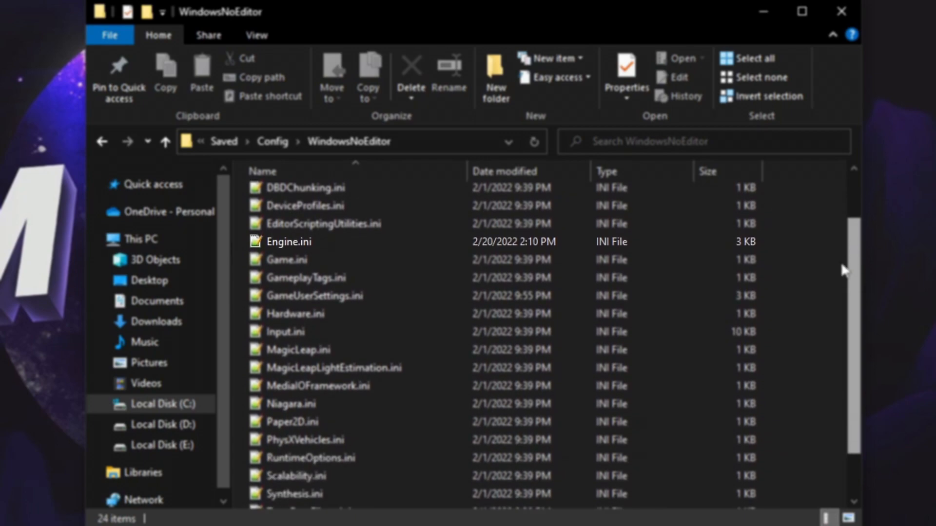
pyautogui.doubleClick(288, 241)
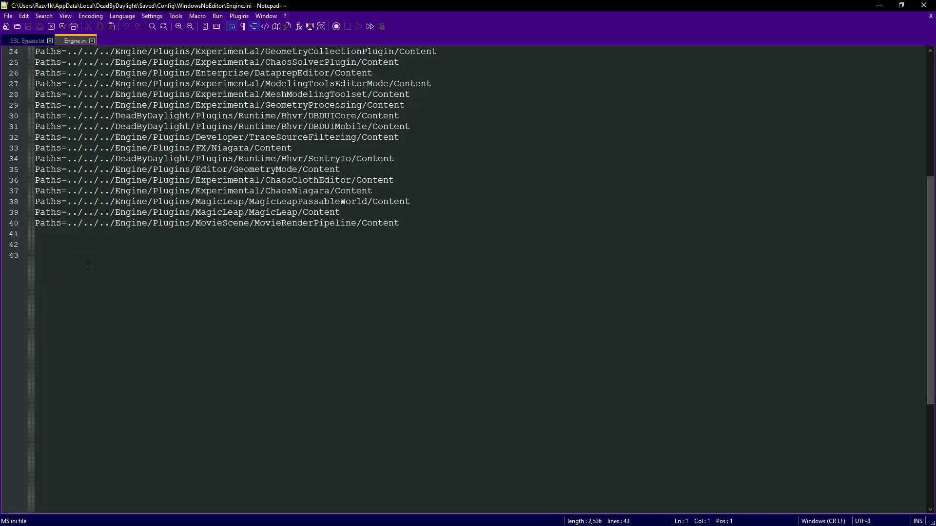
# Paste [/Script/Engine.NetworkSettings] with n.VerifyPeer=False below the last line and save Engine.ini
pyautogui.rightClick(411, 224)
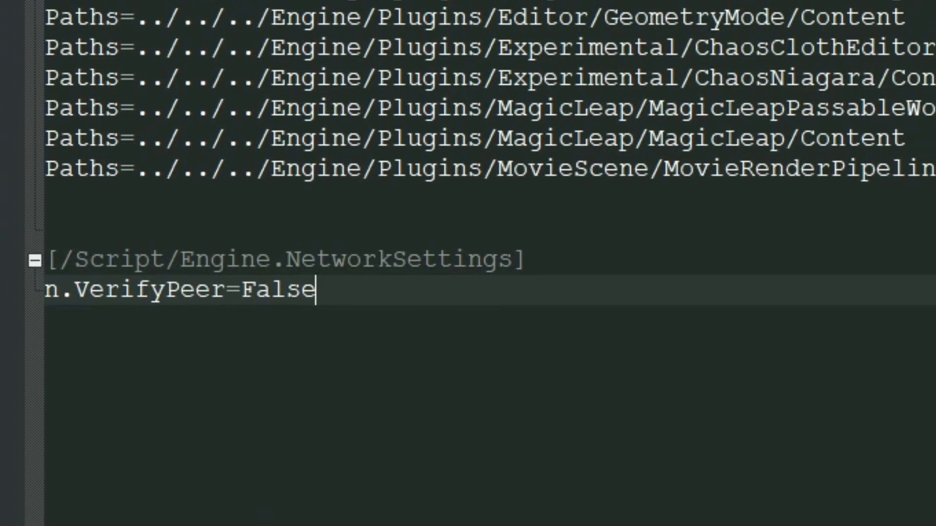
pyautogui.click(9, 31)
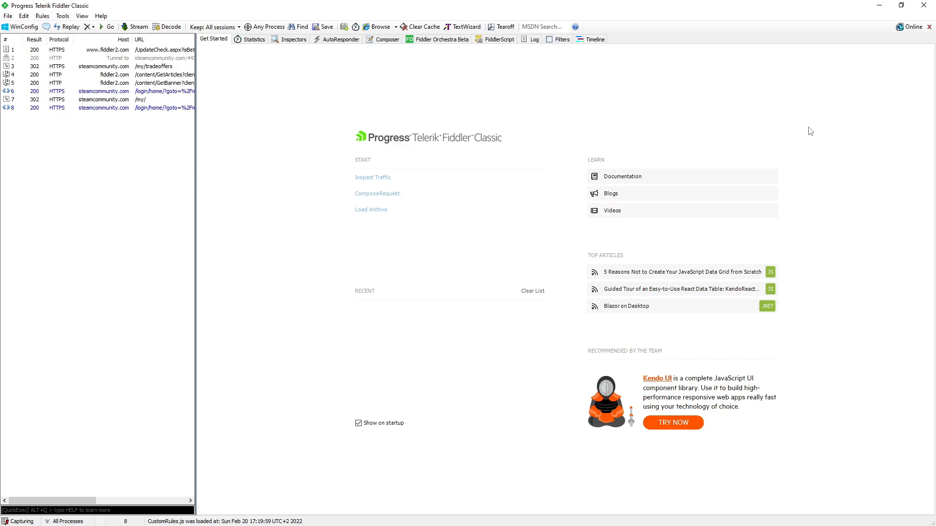
pyautogui.moveTo(795, 113)
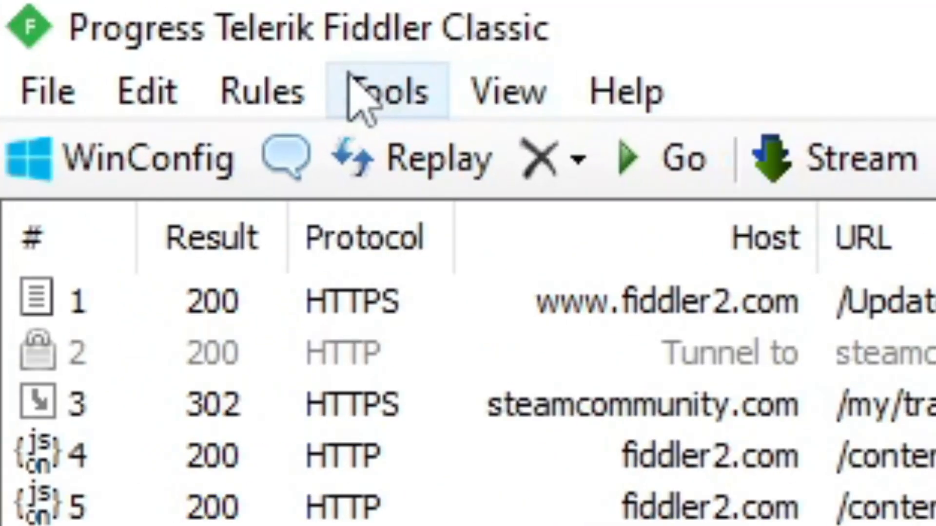
# In Fiddler's HTTPS options enable Capture HTTPS CONNECTs, Decrypt HTTPS traffic and Ignore server certificate errors
pyautogui.click(382, 92)
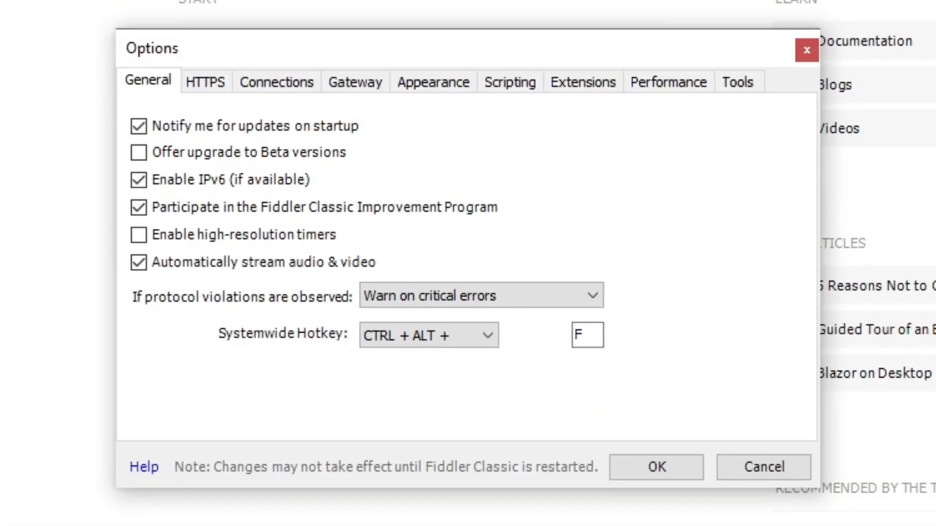
pyautogui.click(206, 82)
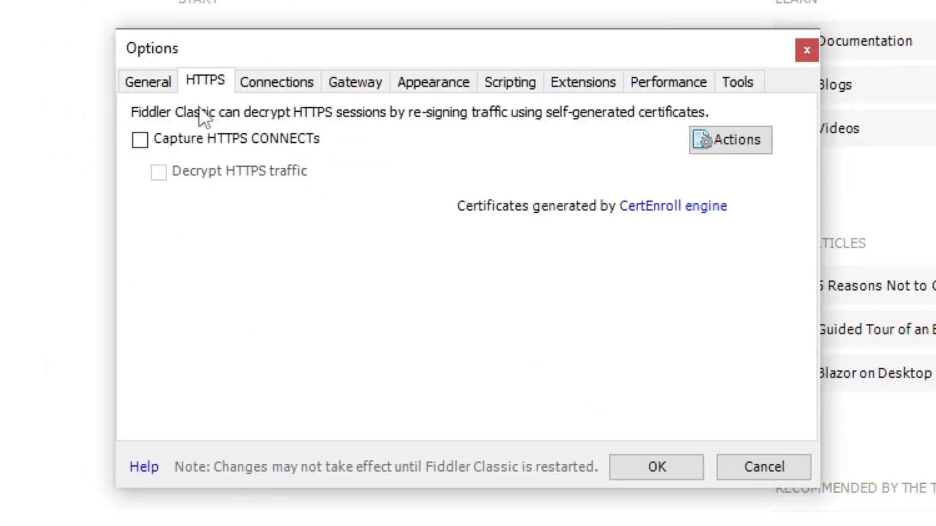
pyautogui.click(140, 139)
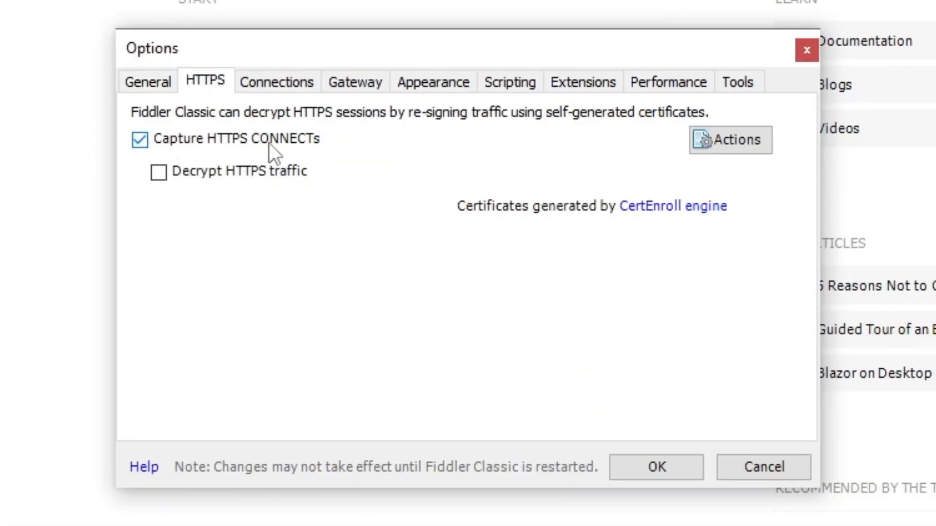
pyautogui.click(158, 172)
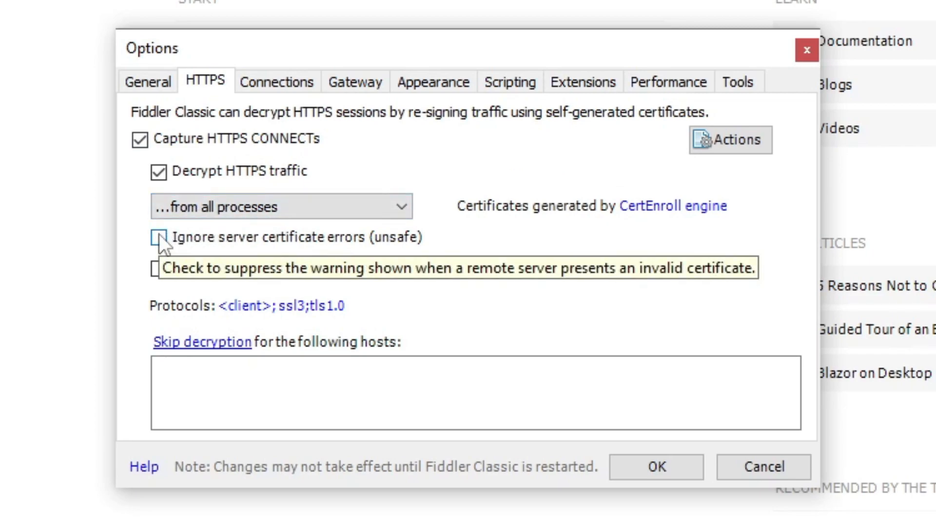
pyautogui.click(159, 237)
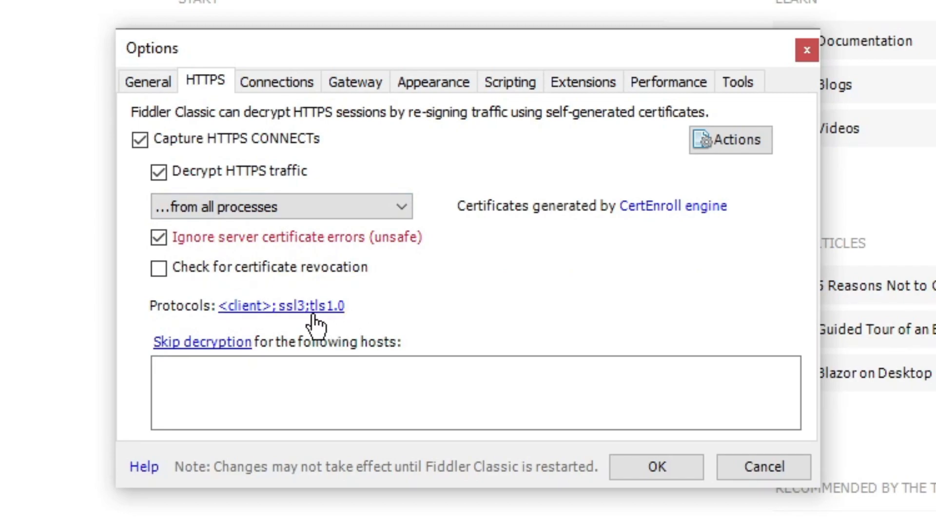
# Change the allowed protocols to <client>;ssl3;tls1.2 and confirm
pyautogui.click(280, 305)
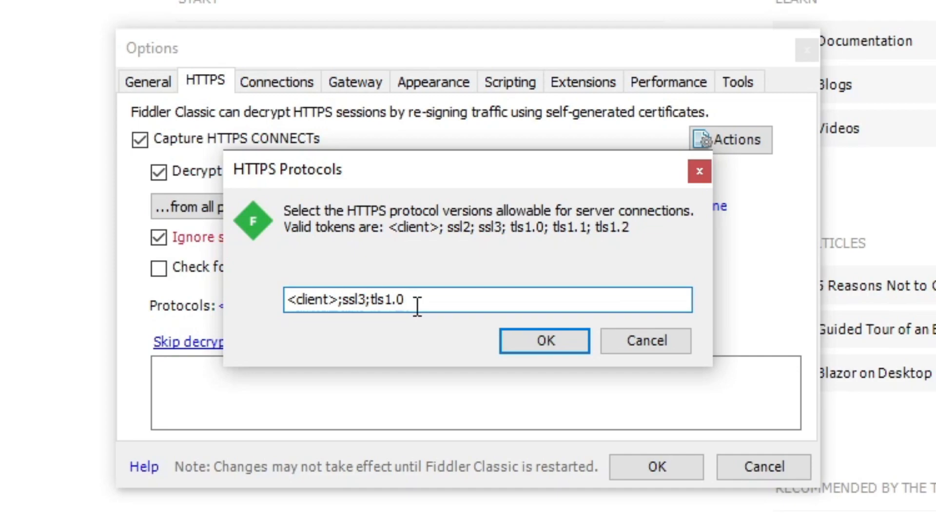
pyautogui.press('Backspace')
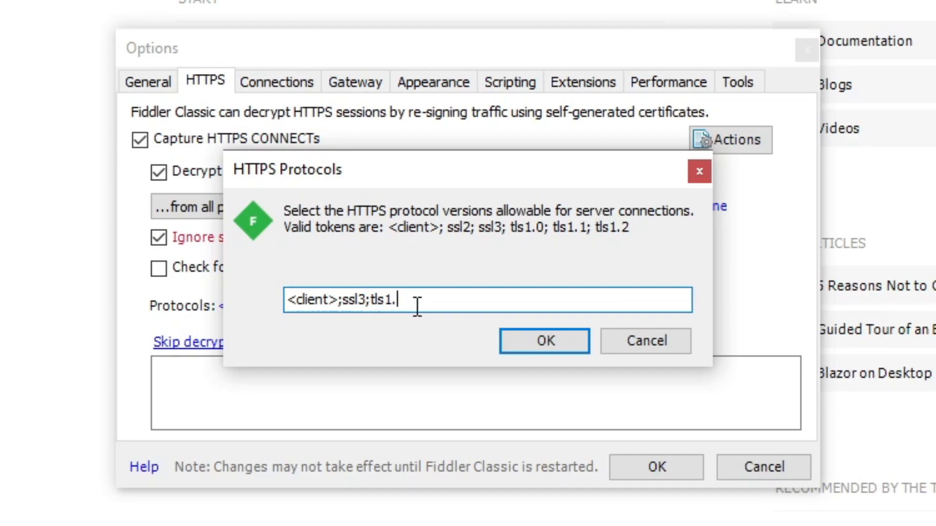
pyautogui.write('2')
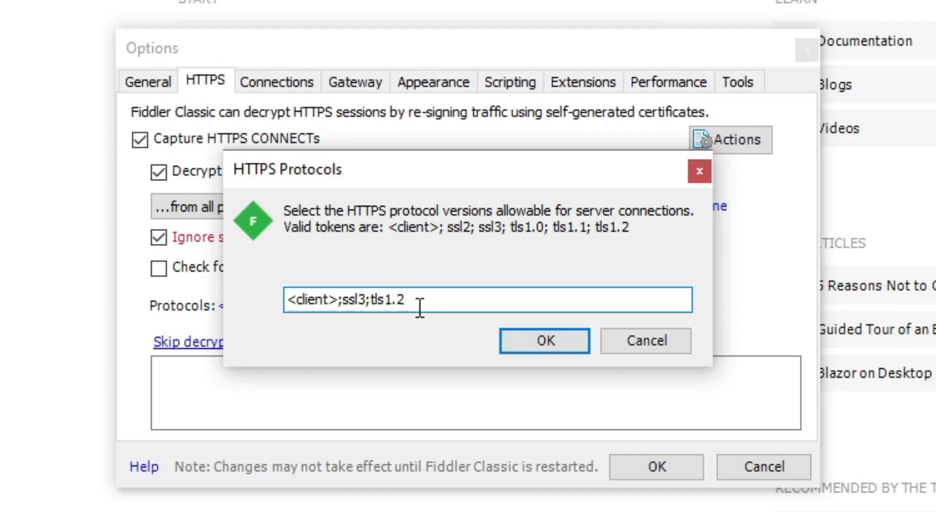
pyautogui.click(543, 341)
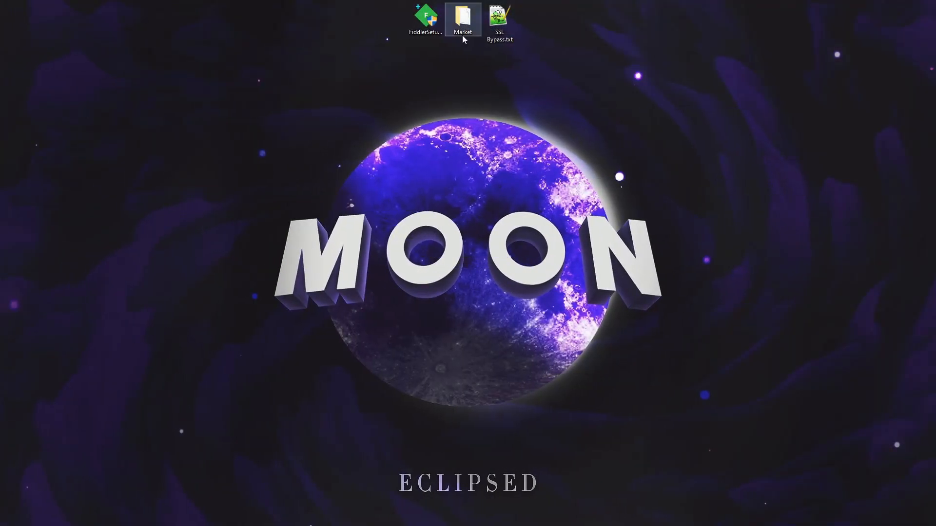
pyautogui.moveTo(462, 19)
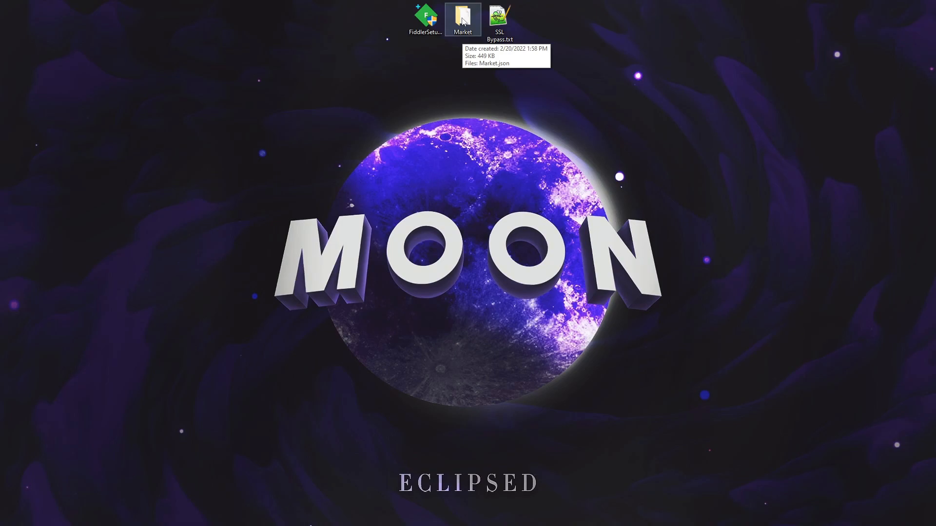
# Show the desktop Market folder containing Market.json in File Explorer
pyautogui.doubleClick(462, 20)
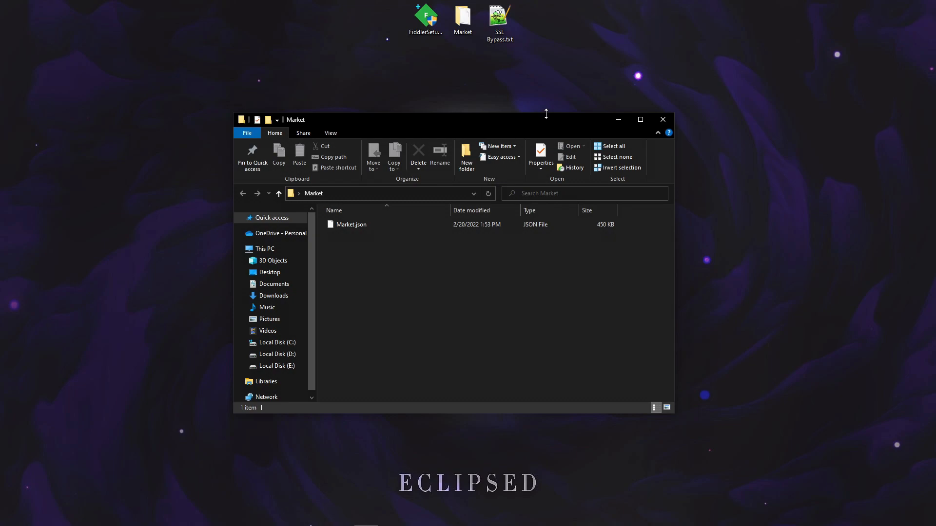
pyautogui.click(462, 16)
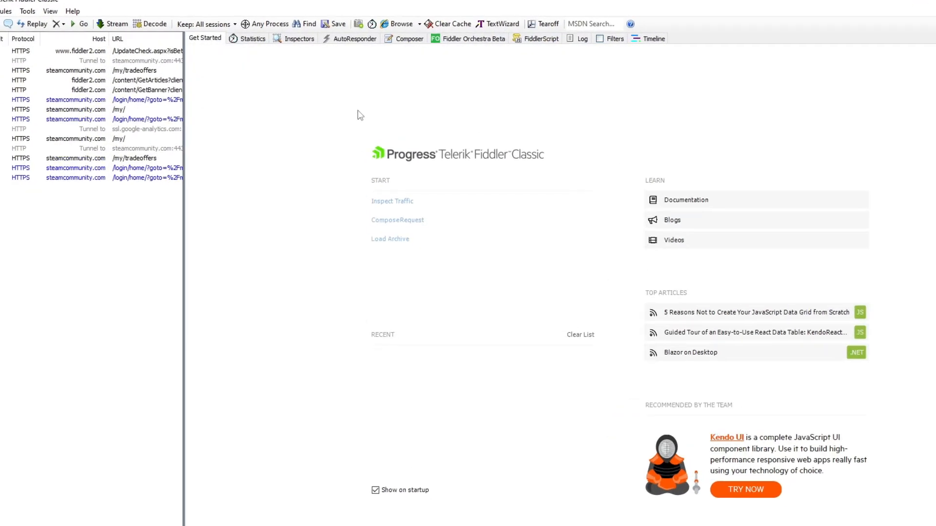
# Enable AutoResponder rules and add a new rule matching v1/inventories
pyautogui.click(354, 38)
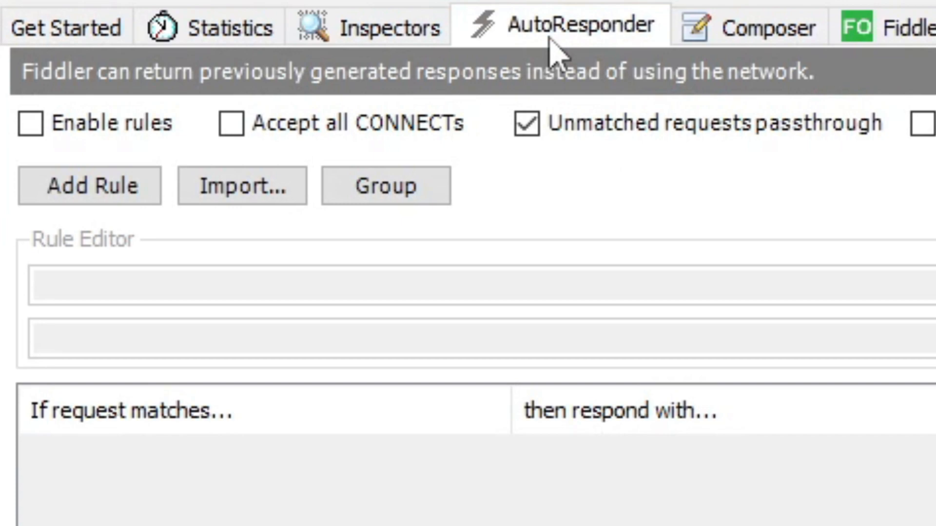
pyautogui.click(30, 123)
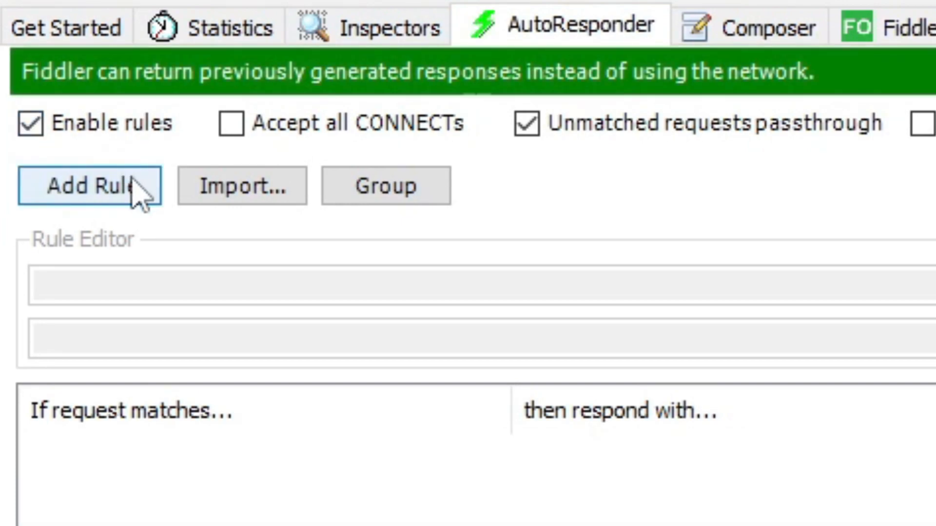
pyautogui.click(89, 185)
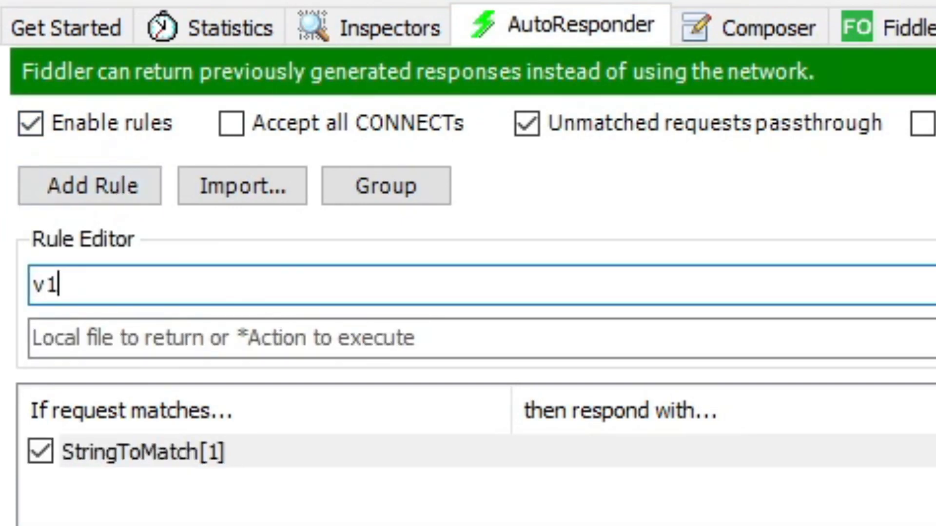
pyautogui.write('/inventories')
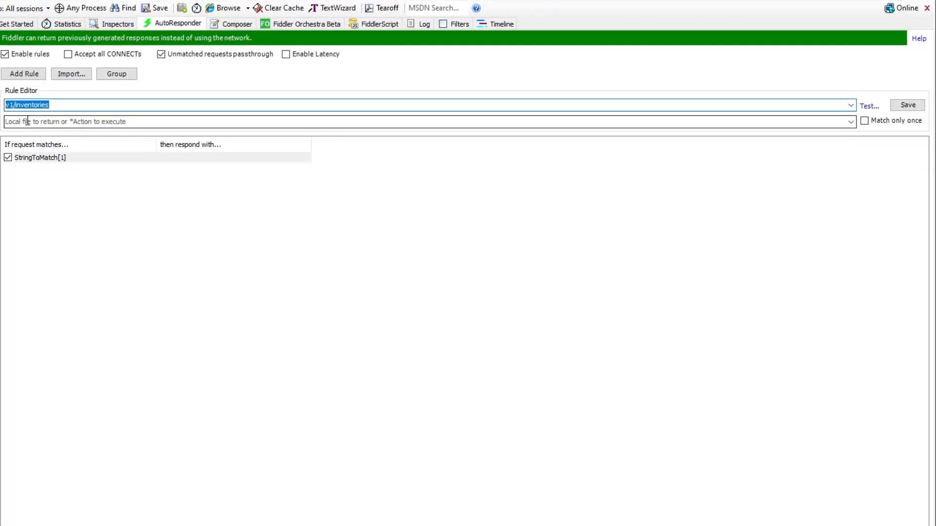
# Set the rule's response to the local file Market\Market.json
pyautogui.click(850, 122)
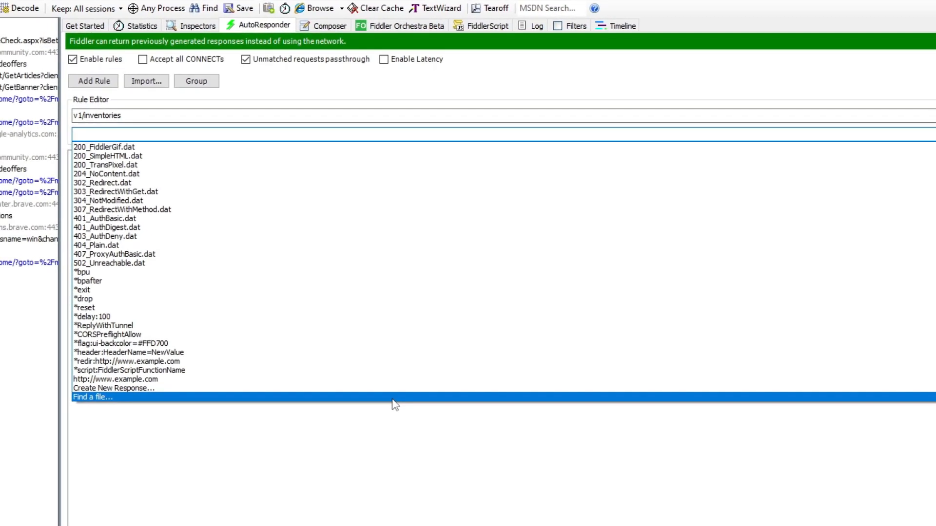
pyautogui.click(91, 396)
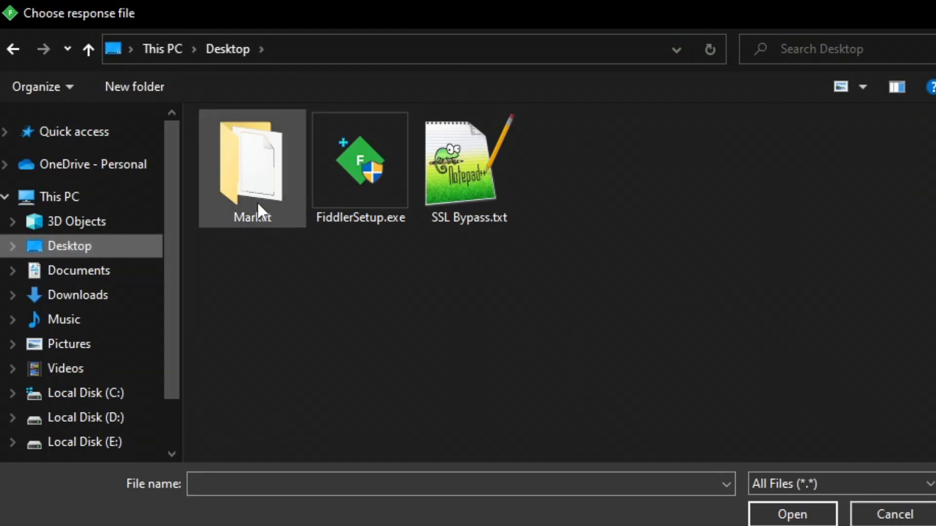
pyautogui.doubleClick(251, 167)
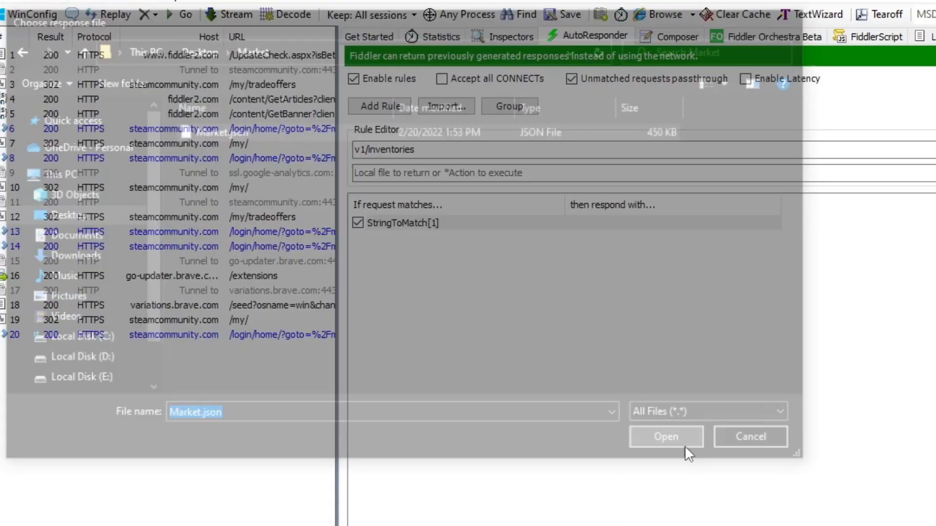
pyautogui.click(665, 436)
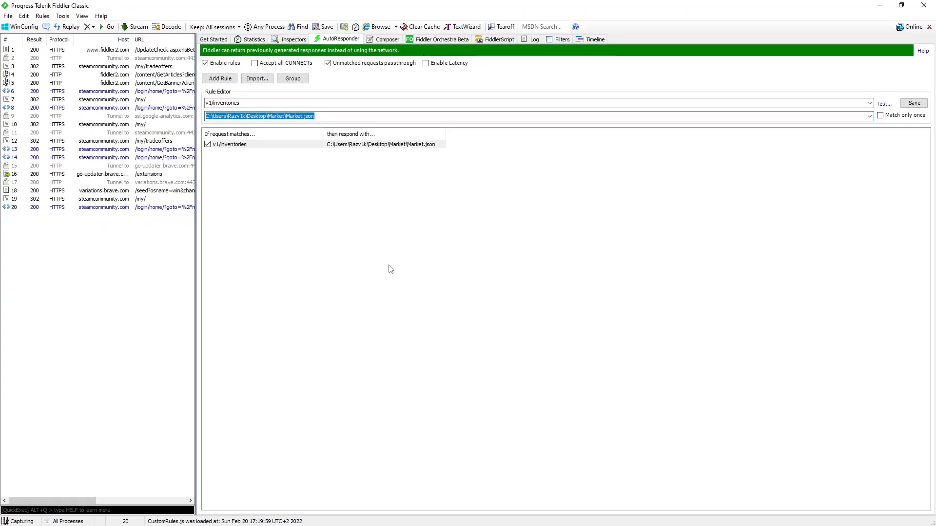